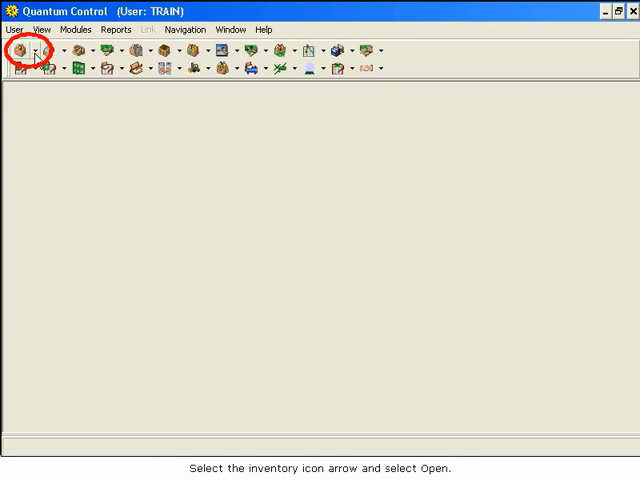
Load the Inventory Control master window showing SCREW part 12345-6A
left_click(30, 48)
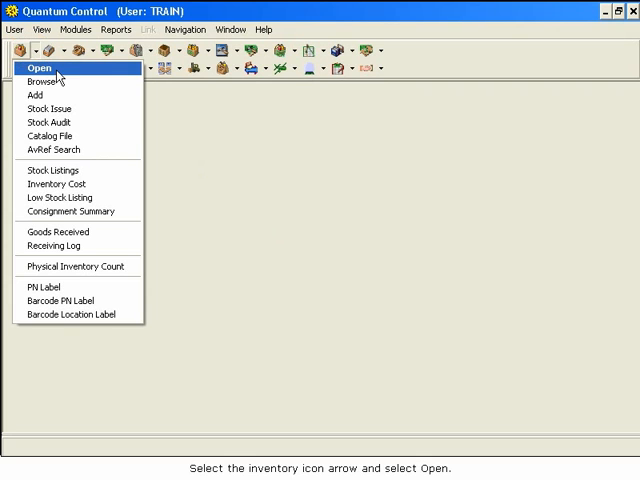
left_click(40, 68)
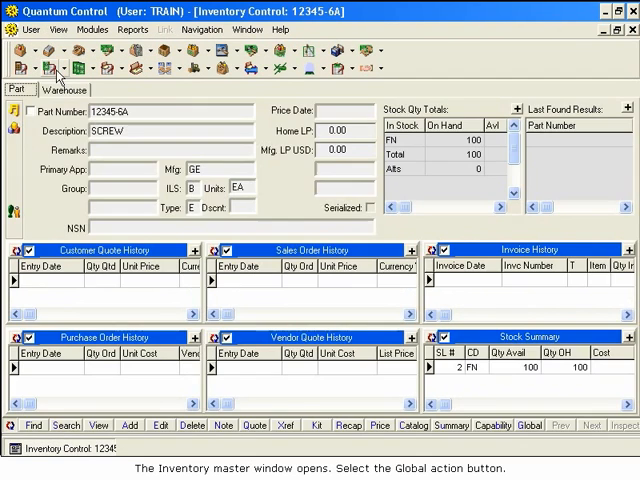
mouse_move(68, 178)
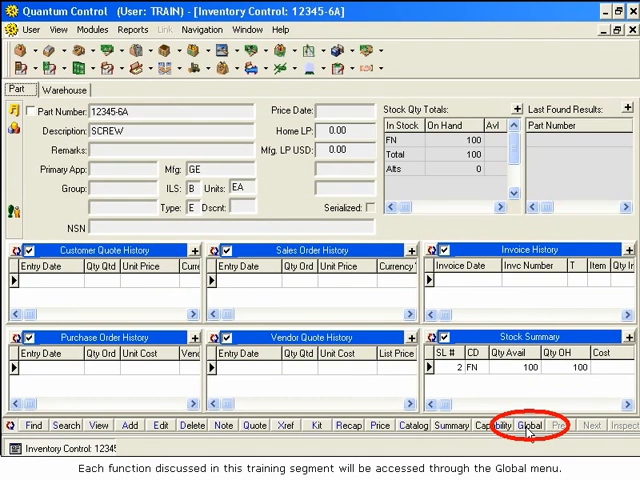
Change the master part number to 12345-6AB via Global's Change Part Number
left_click(532, 424)
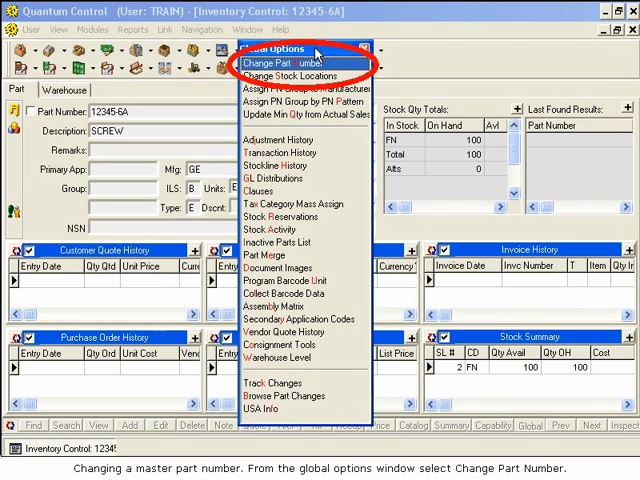
mouse_move(336, 70)
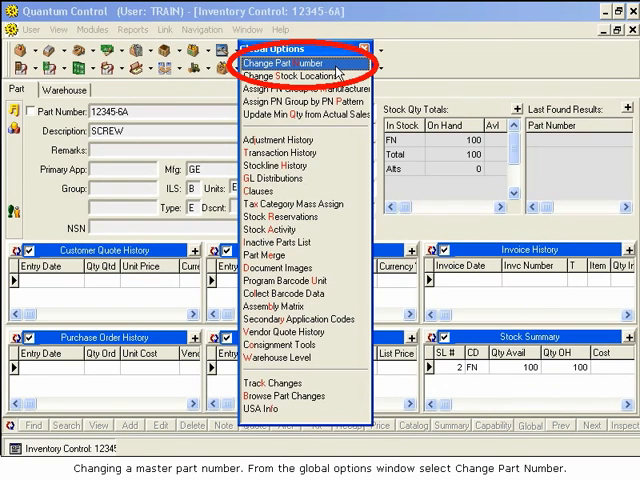
left_click(278, 64)
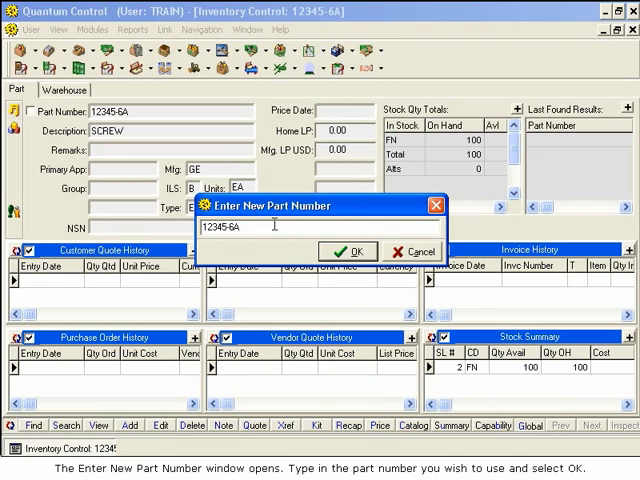
type("AB")
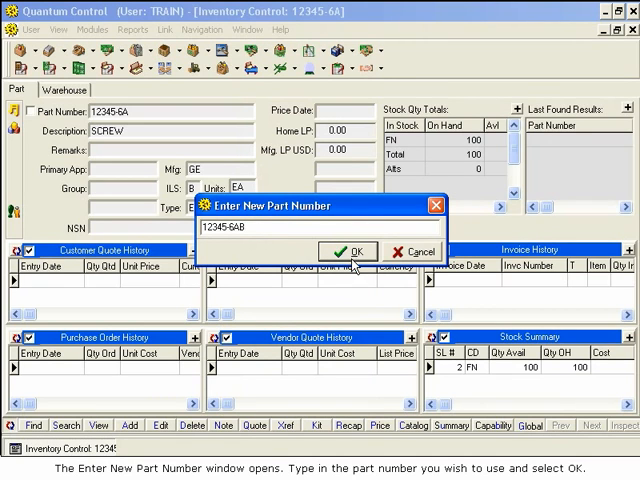
left_click(348, 252)
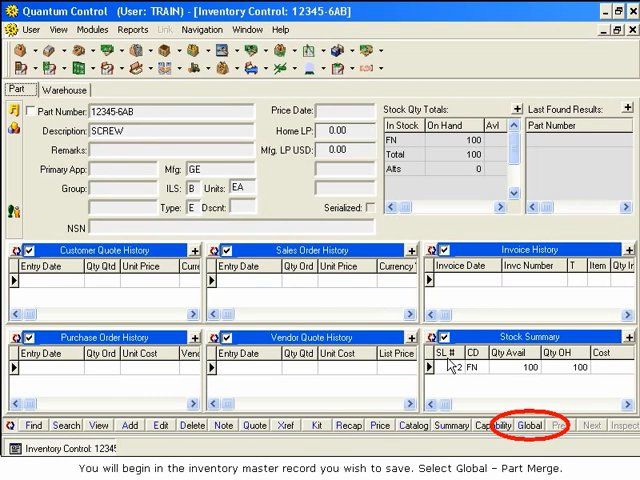
Merge deprecated part 12345-6A into 12345-6AB with 'Merge old part and delete it', confirming the warning
left_click(532, 424)
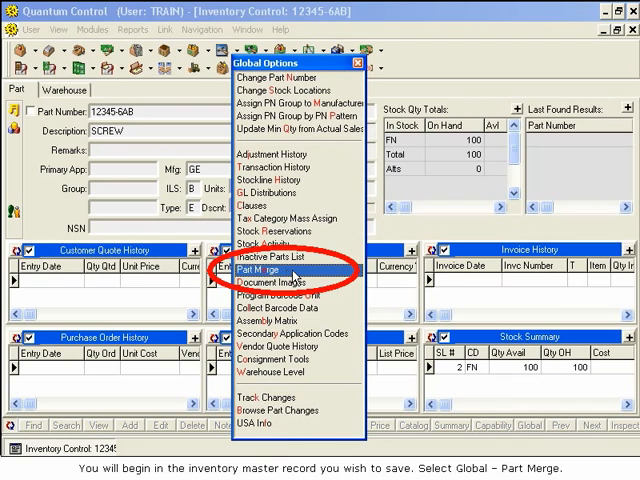
left_click(256, 270)
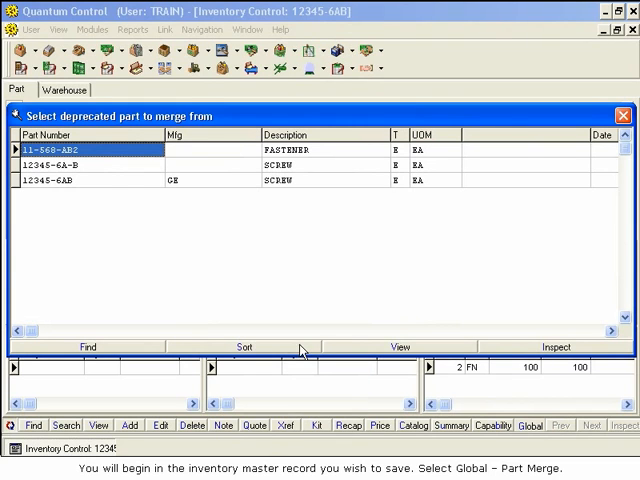
left_click(90, 164)
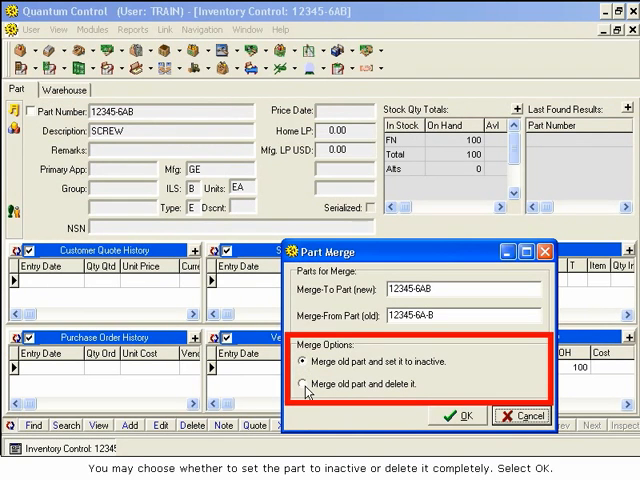
left_click(300, 384)
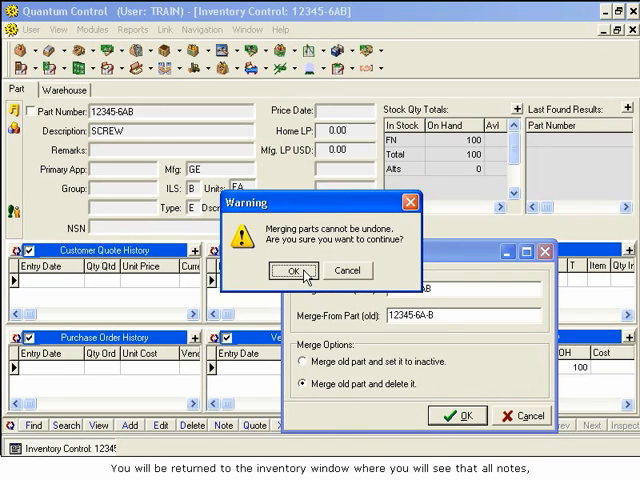
left_click(292, 272)
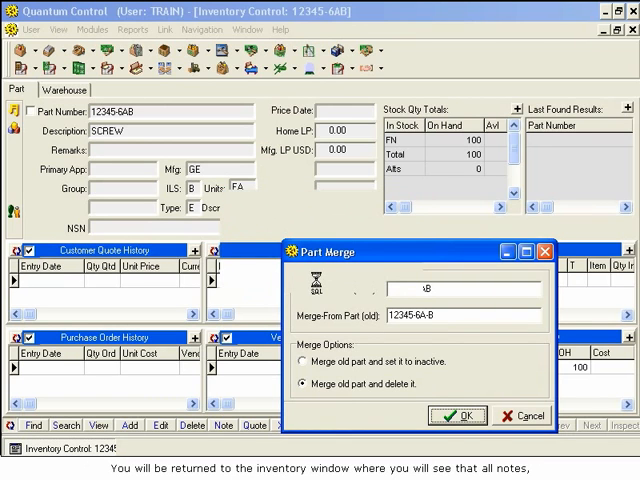
left_click(456, 416)
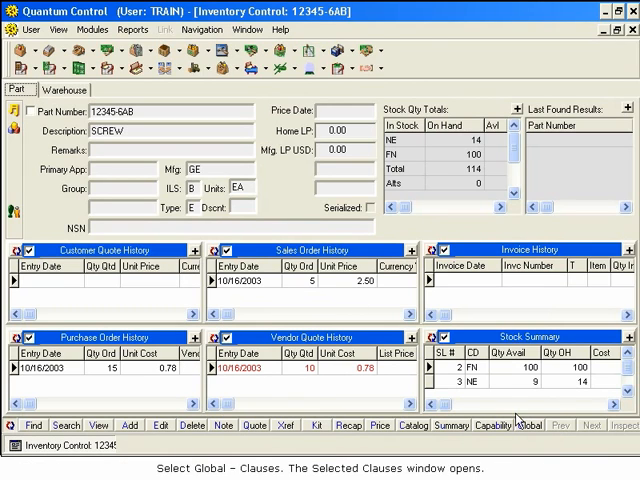
Show the Selected Clauses for 12345-6AB and bring up the Browse Clauses list
left_click(520, 424)
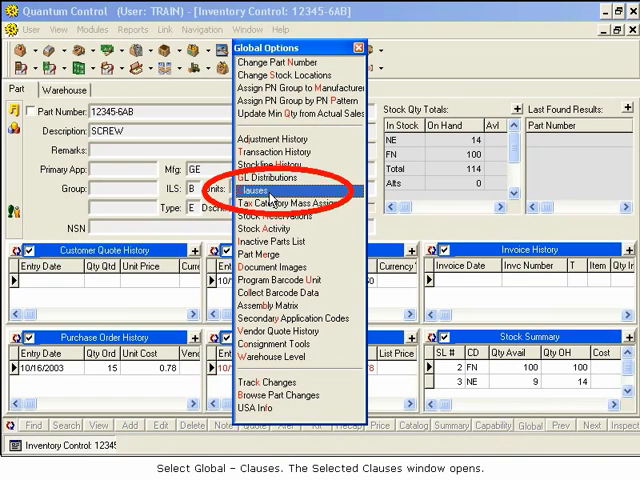
left_click(258, 188)
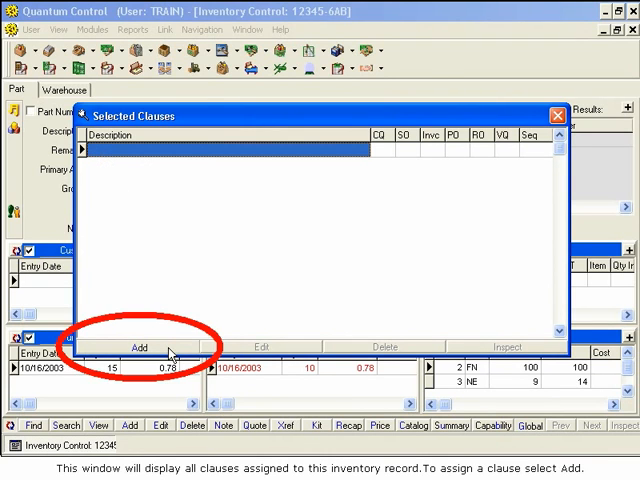
left_click(138, 348)
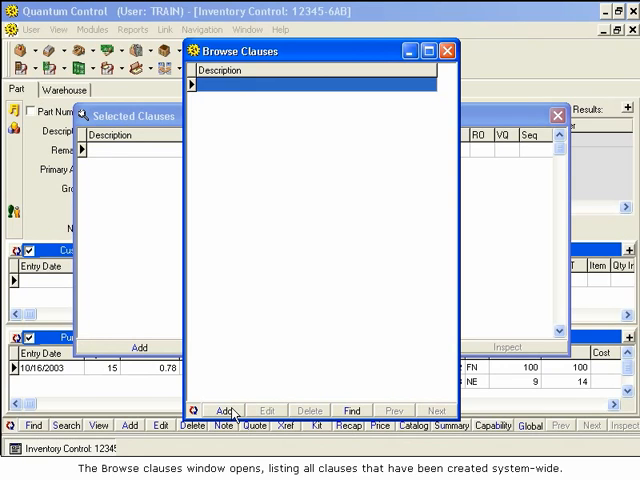
Create a new 'NON RETURN POLICY CLAUSE' reading 'NO RETURNS ACCEPTED FOR THIS ITEM.' and save it
left_click(228, 410)
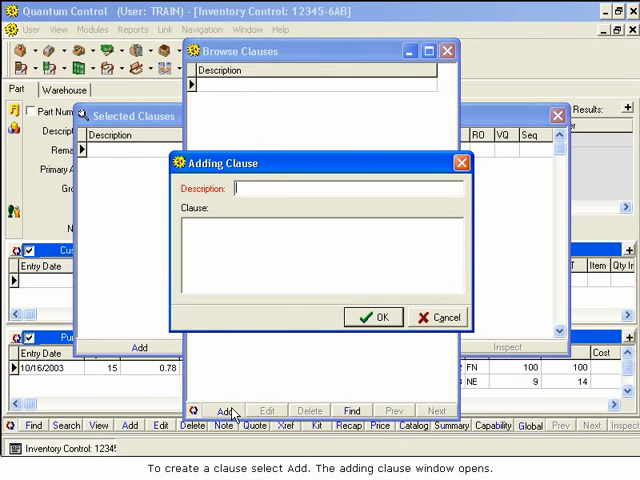
mouse_move(236, 204)
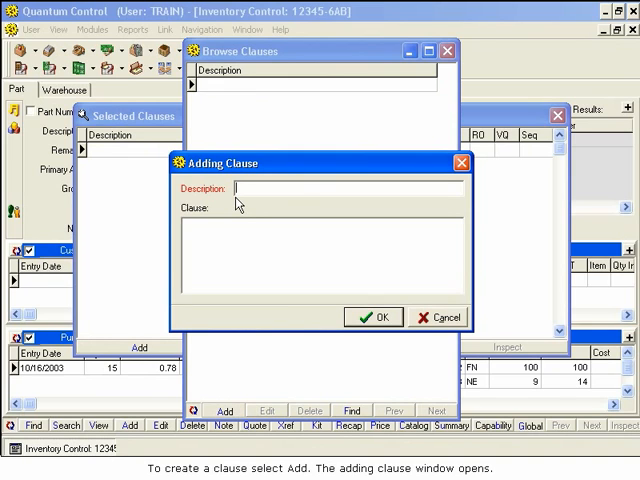
type("NON RETURN POLICY CLAUSE")
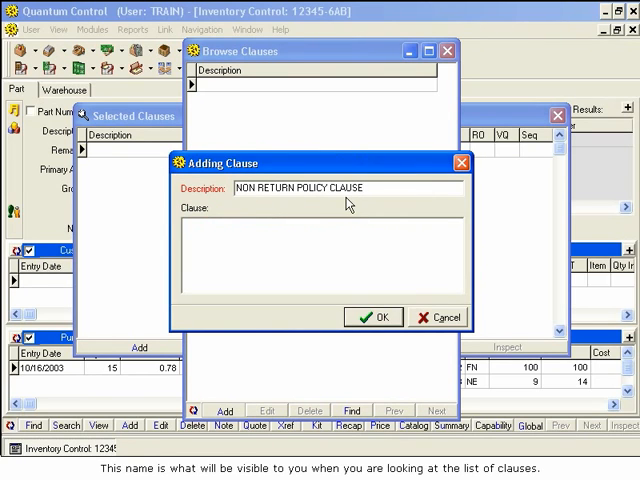
mouse_move(360, 204)
type("NO RETURNS ACCCEPTED FOR THIS ITEM.")
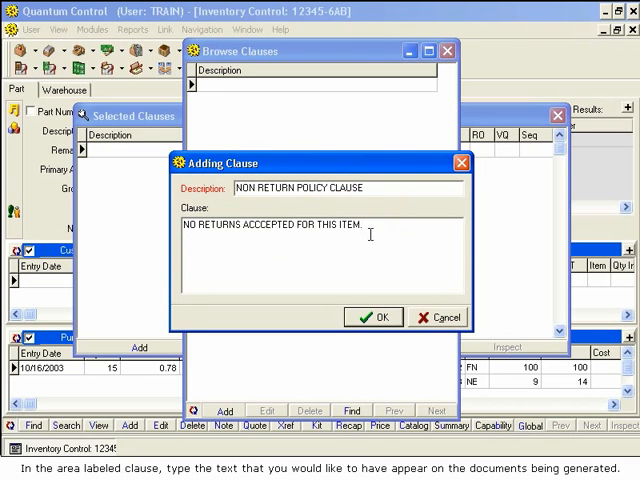
left_click(372, 316)
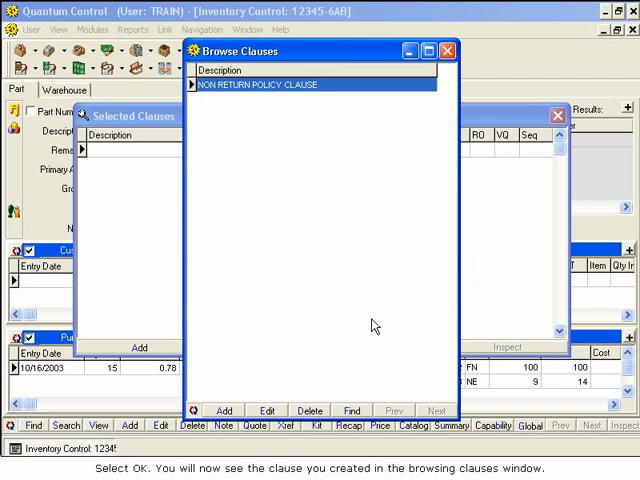
mouse_move(236, 108)
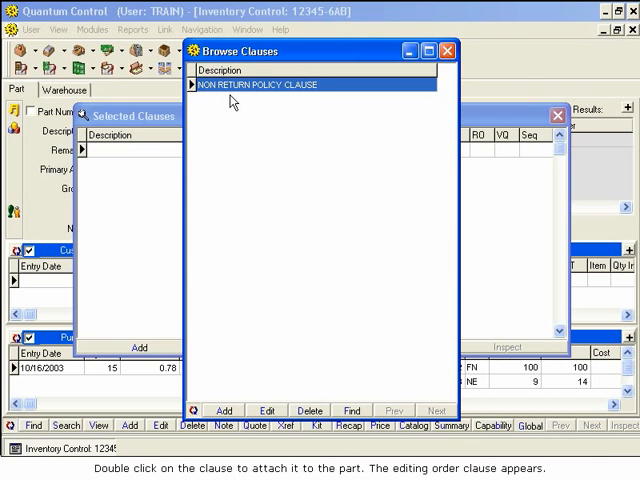
Attach the clause with Default Use on Invoices, Quotes and Sales Orders, then close Selected Clauses
double_click(256, 84)
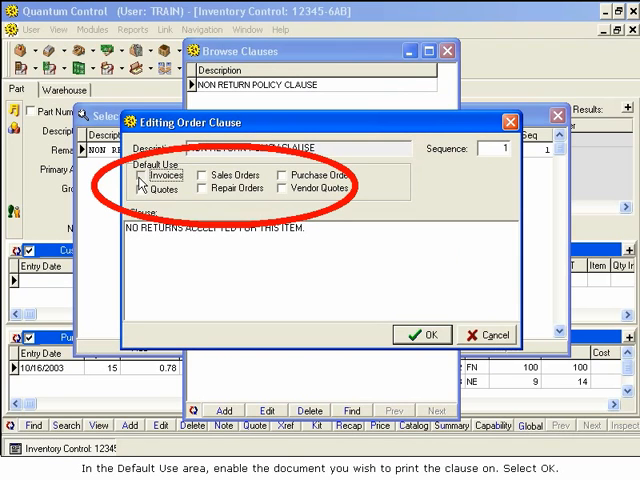
left_click(144, 188)
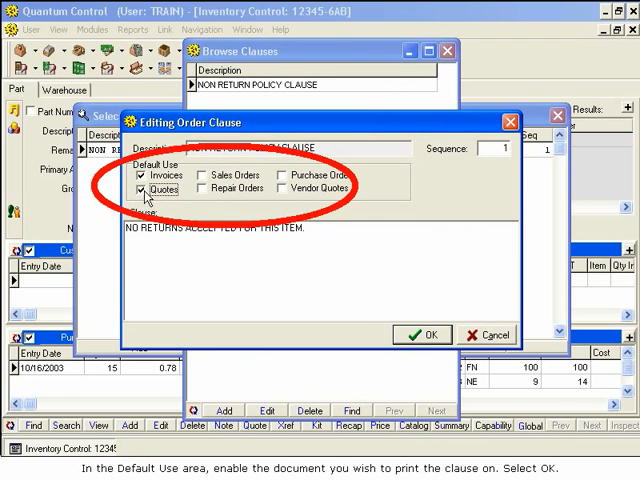
left_click(204, 174)
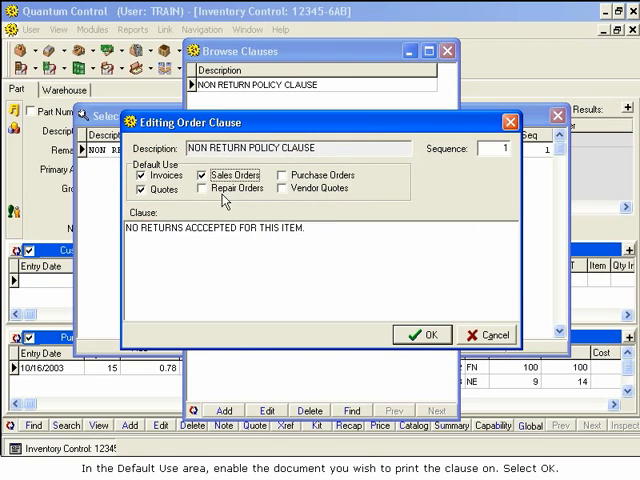
left_click(420, 334)
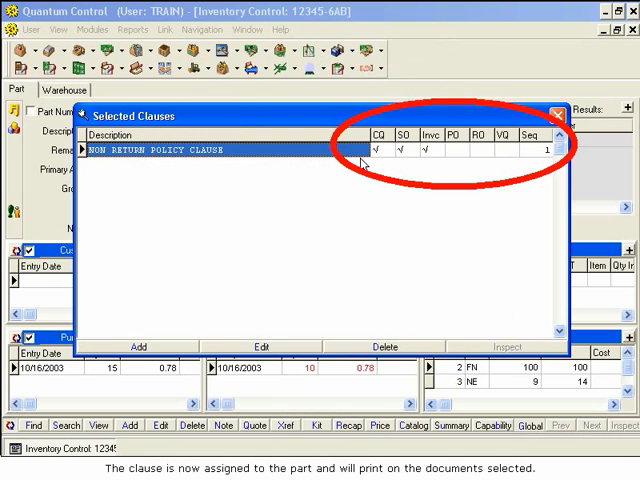
mouse_move(448, 164)
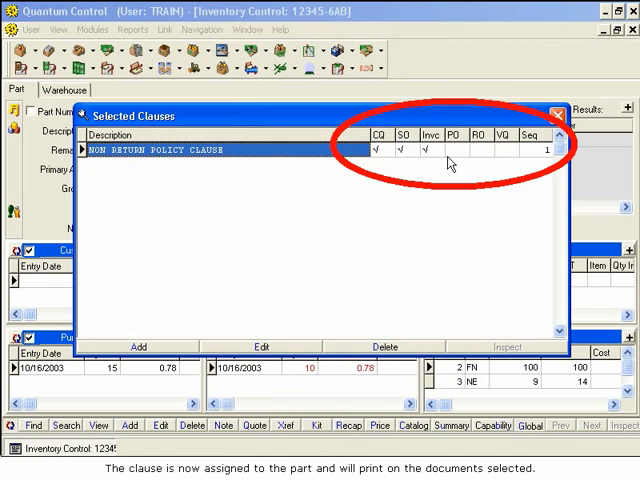
left_click(556, 116)
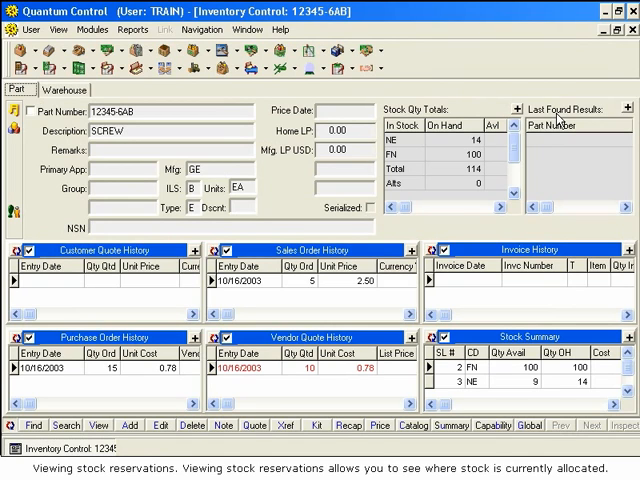
left_click(528, 424)
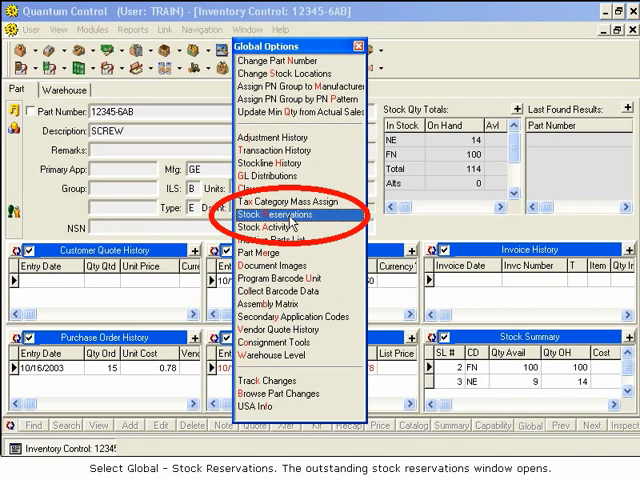
left_click(276, 212)
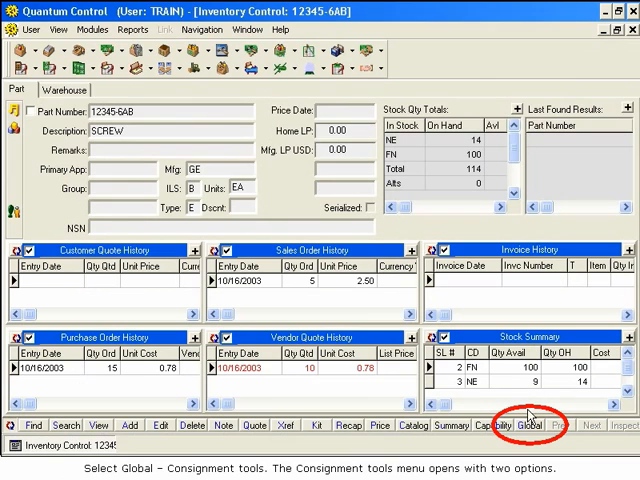
Run a Consignment Transfer for Cons Code ABC to Location SHP, Warehouse CA
left_click(530, 424)
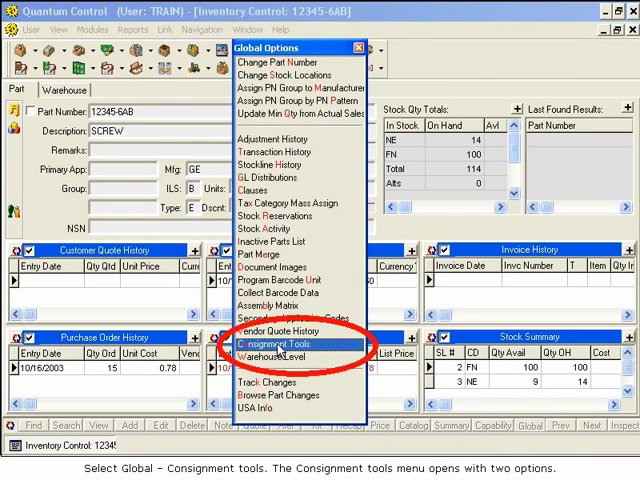
left_click(300, 344)
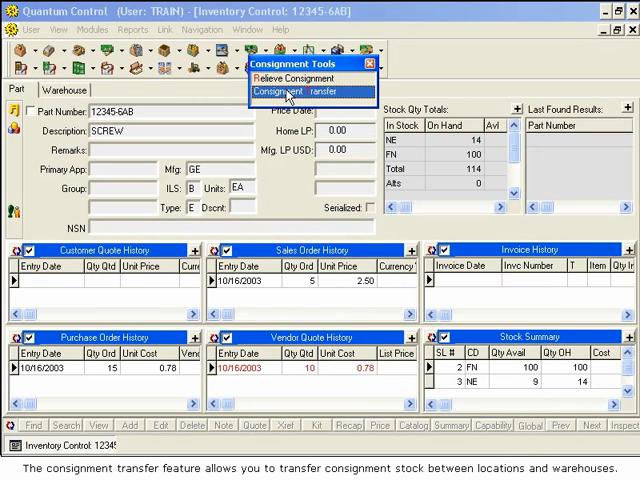
left_click(288, 92)
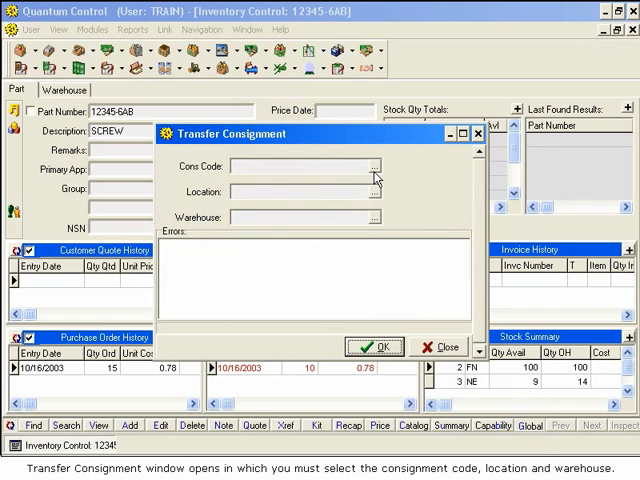
left_click(372, 166)
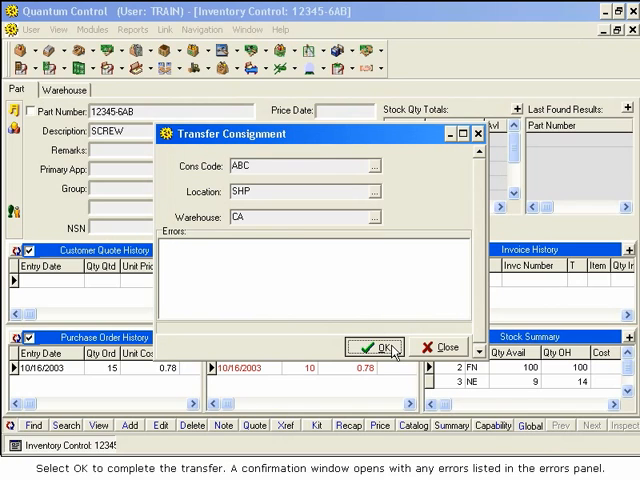
left_click(376, 348)
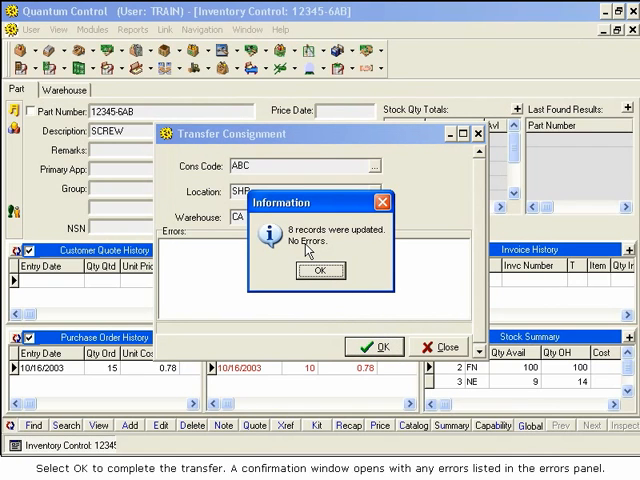
mouse_move(308, 252)
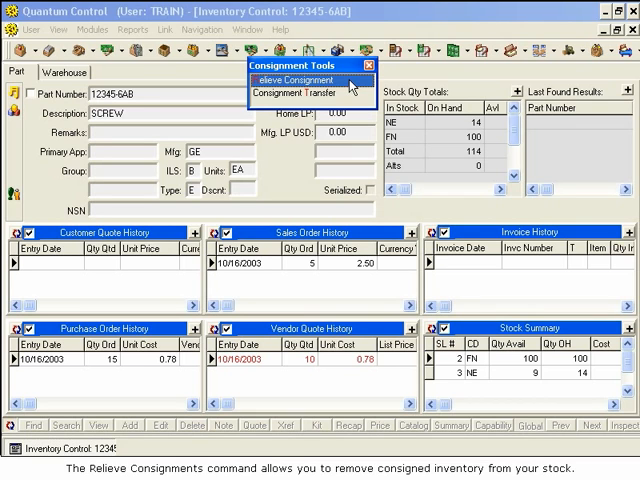
Relieve consignment code ABC from the part, confirm the 8-records message and close the window
left_click(300, 80)
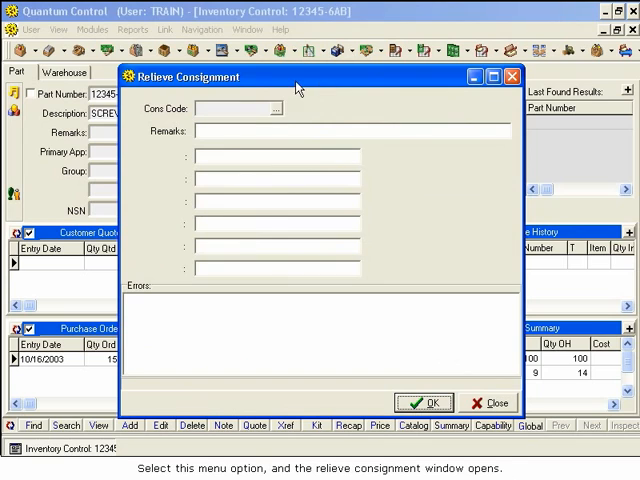
mouse_move(242, 84)
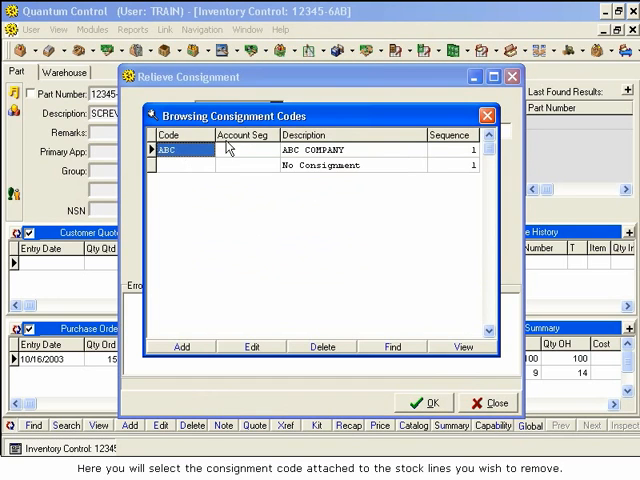
double_click(168, 148)
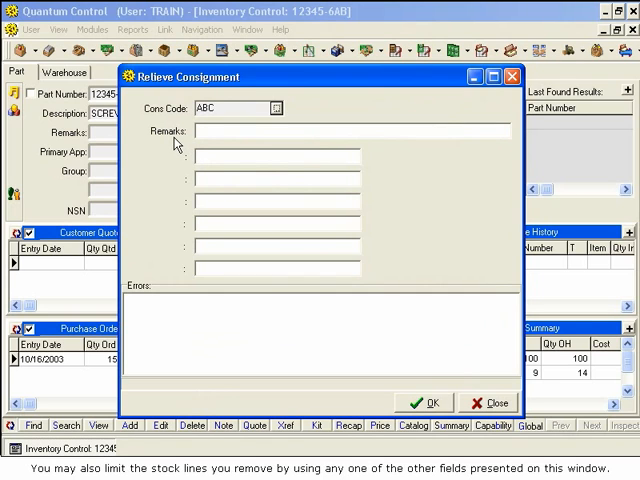
mouse_move(178, 188)
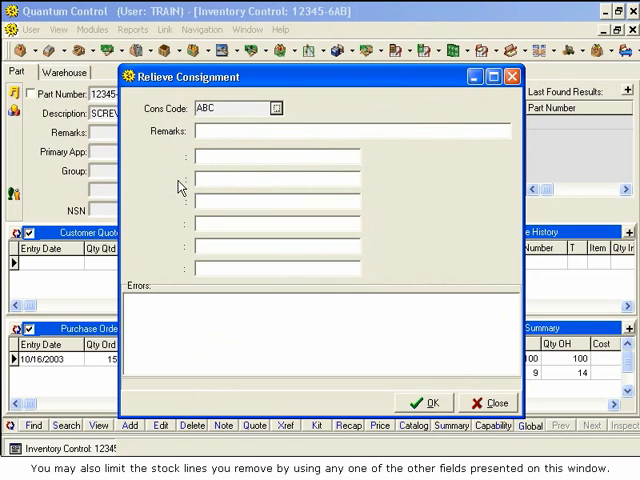
mouse_move(184, 276)
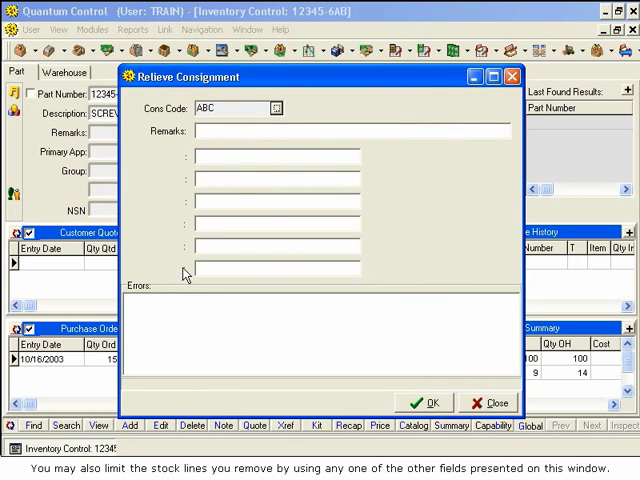
left_click(424, 402)
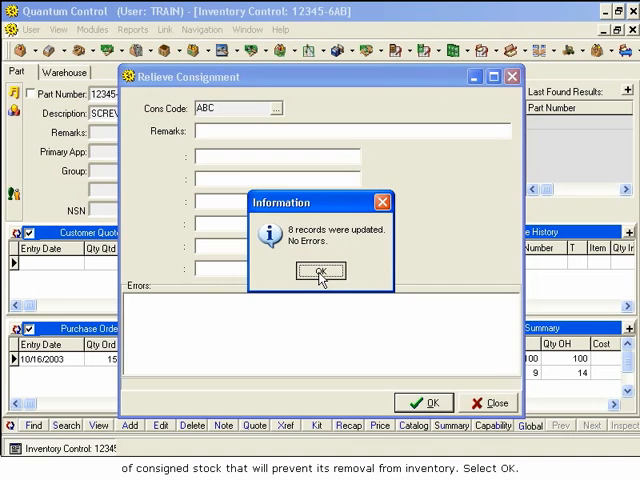
left_click(320, 274)
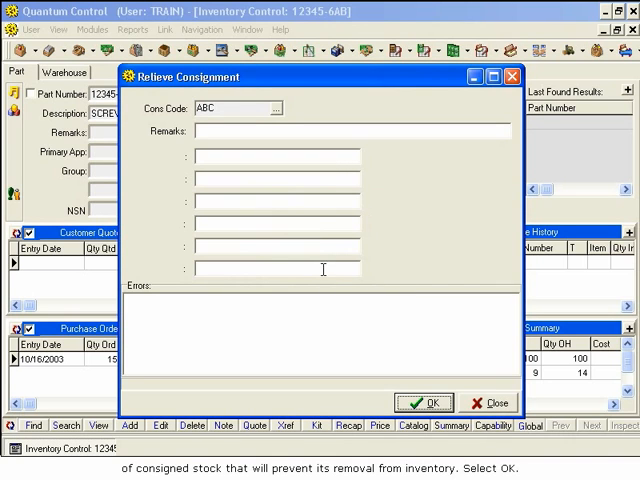
left_click(424, 402)
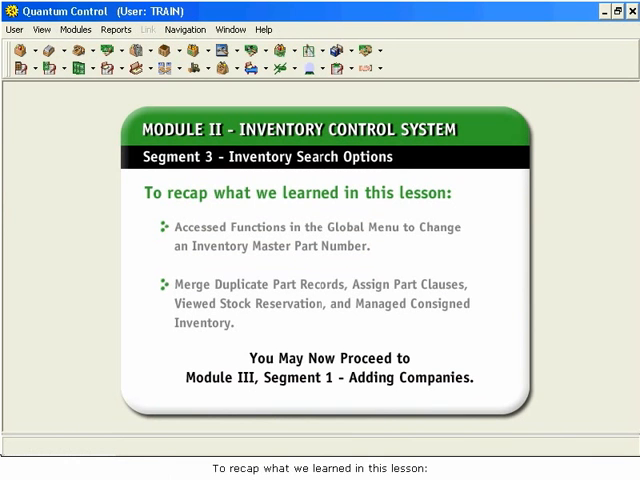